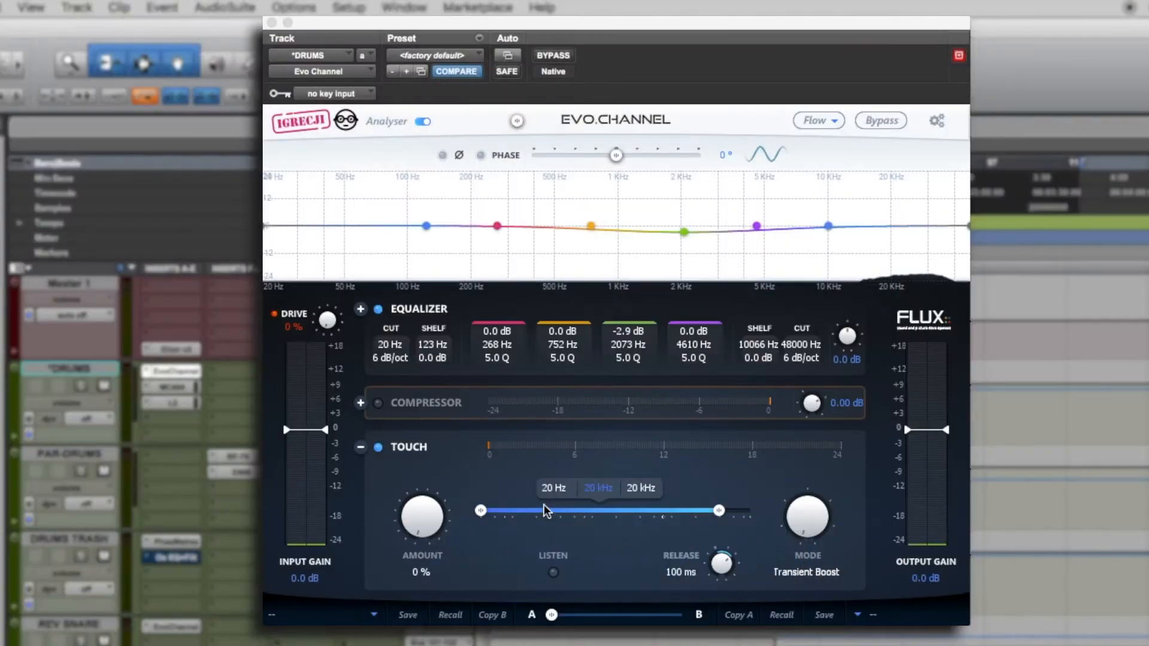
pyautogui.moveTo(647, 483)
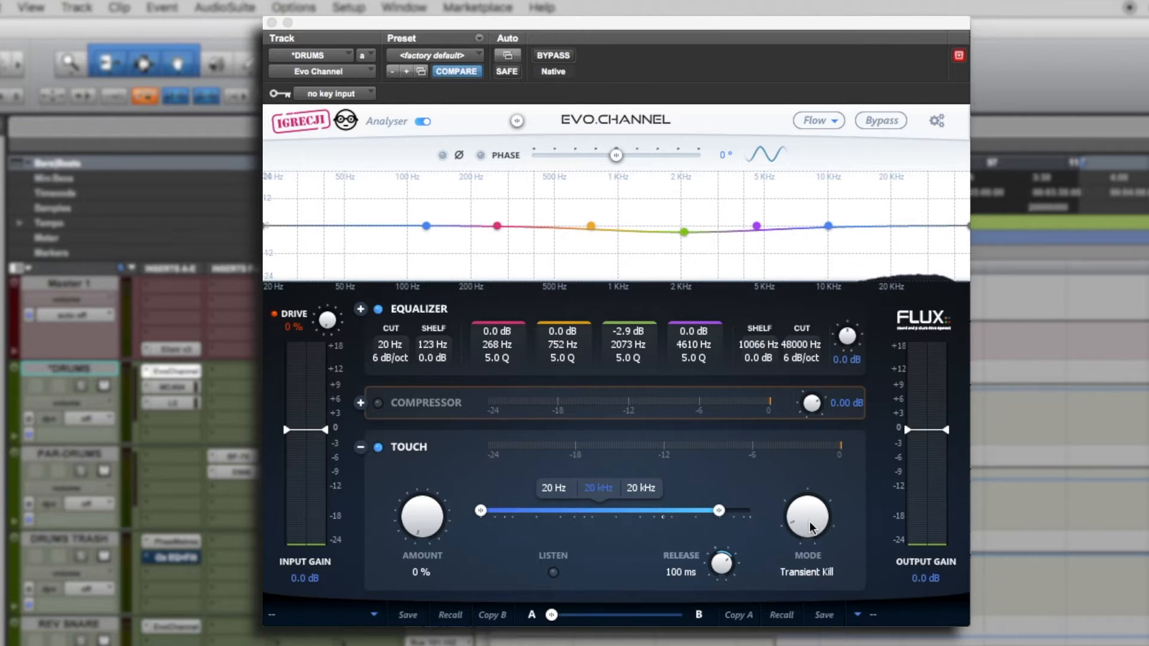
# - Return Touch to Transient Boost and briefly audition a 102 Hz–4.9 kHz band before restoring full range
pyautogui.click(807, 520)
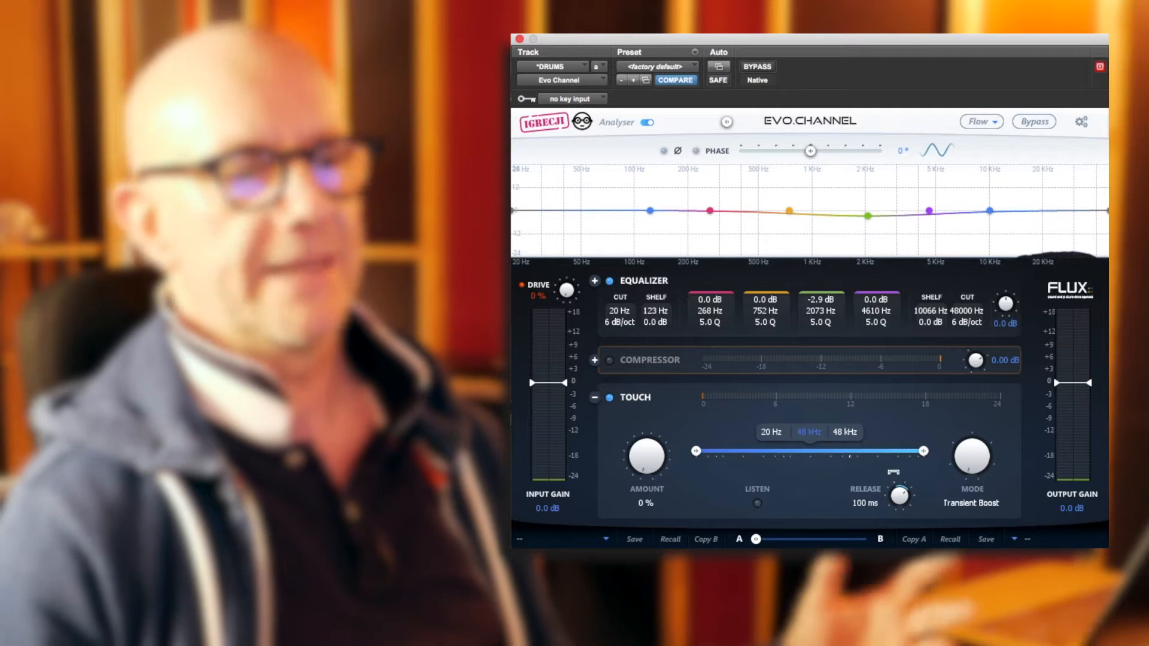
pyautogui.moveTo(694, 451); pyautogui.dragTo(746, 451)
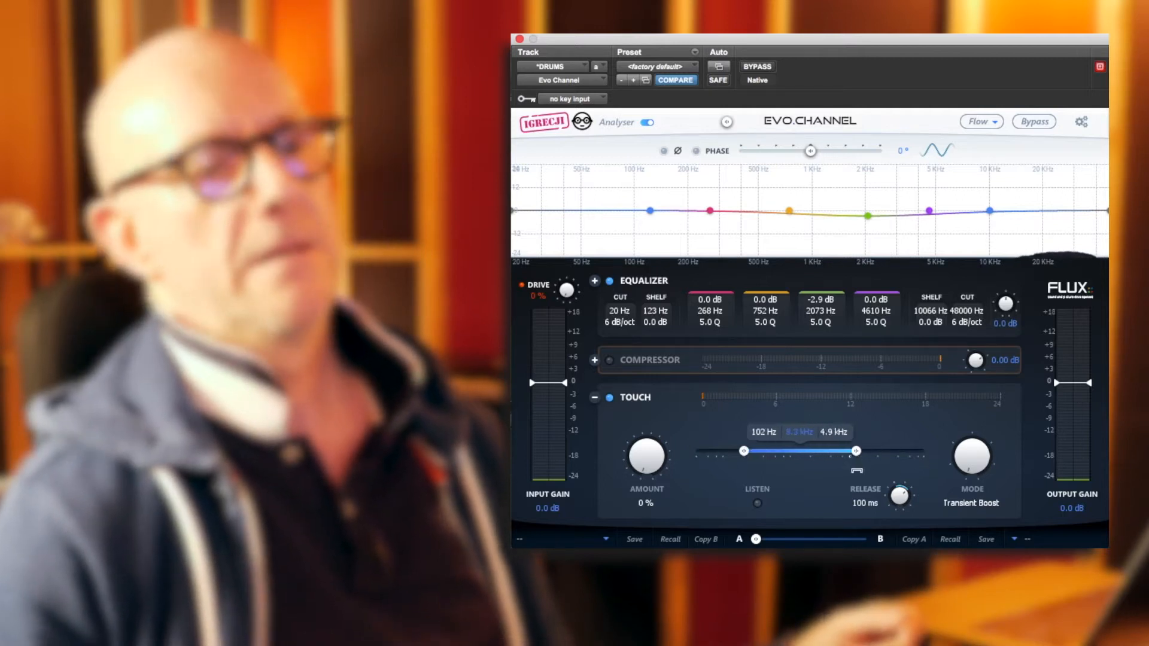
pyautogui.moveTo(832, 432); pyautogui.dragTo(814, 432)
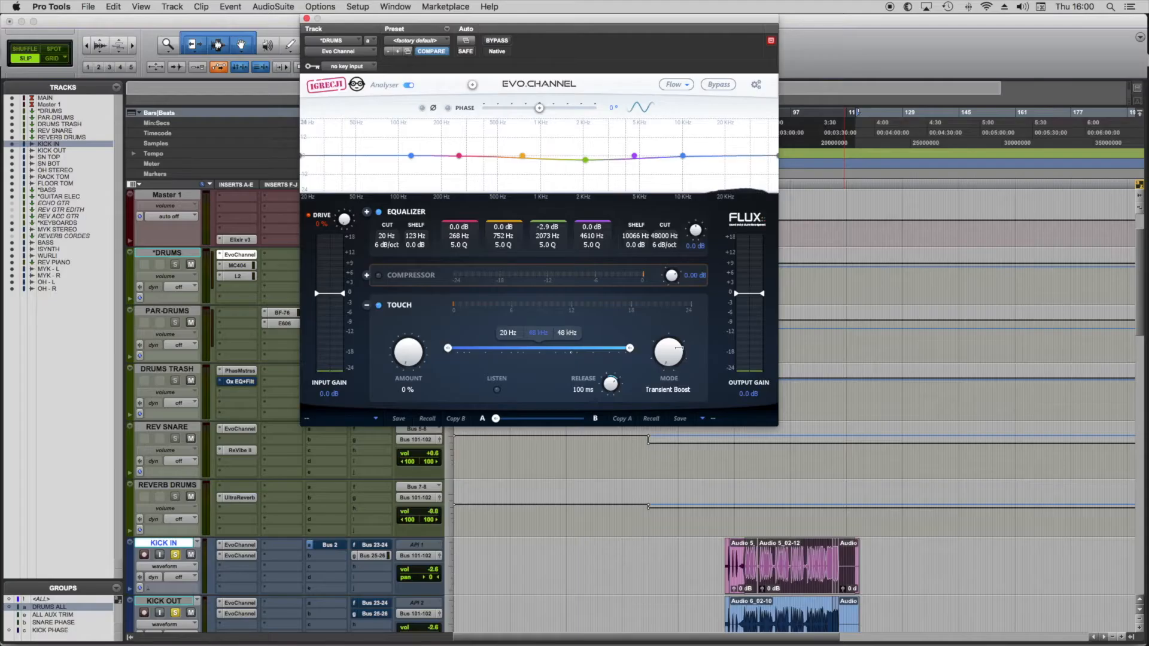
# - Audition Touch bands of 11 kHz–48 kHz, 5.4 kHz–48 kHz and 20–176 Hz, ending at 20 Hz–8.4 kHz
pyautogui.moveTo(628, 347); pyautogui.dragTo(593, 347)
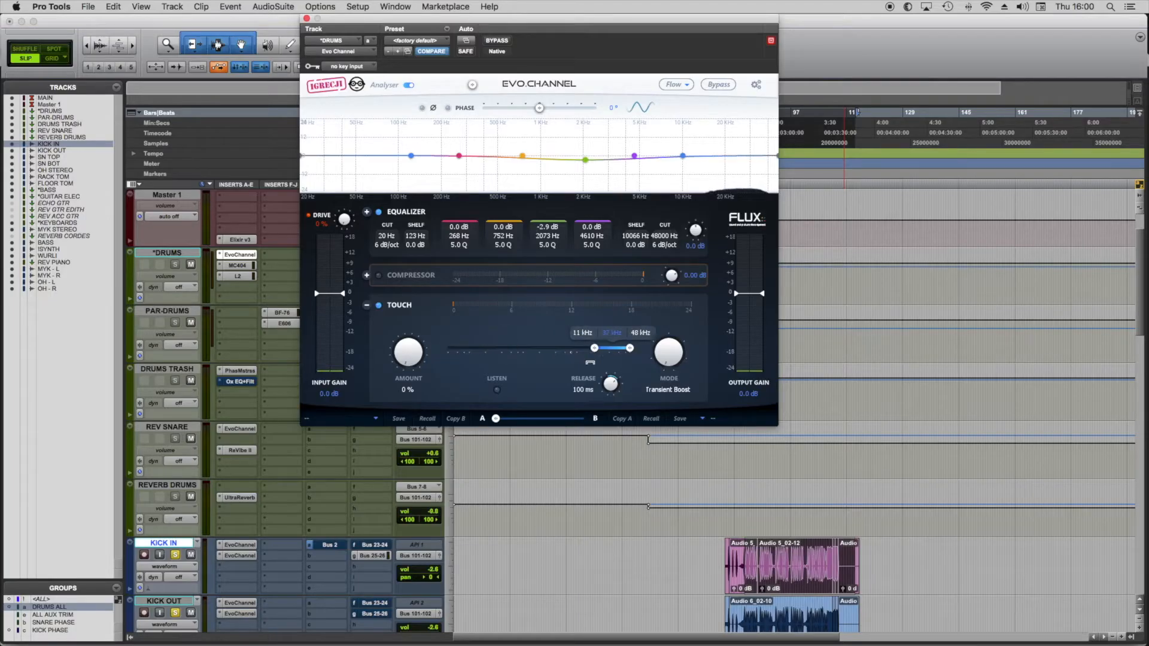
pyautogui.moveTo(595, 347); pyautogui.dragTo(582, 347)
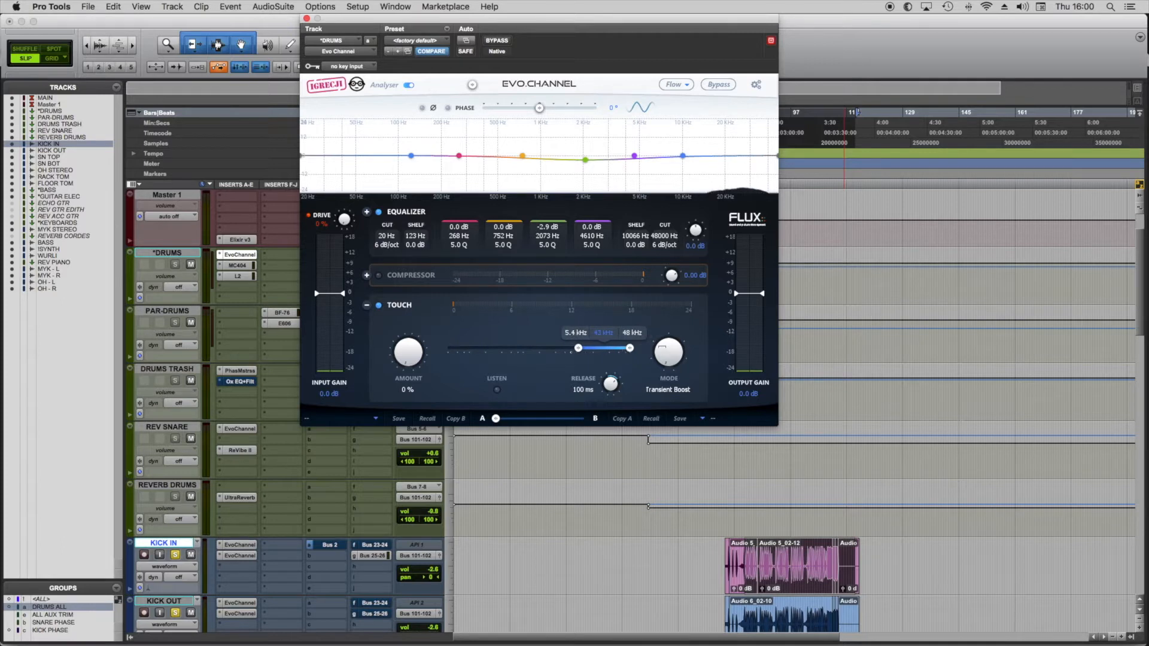
pyautogui.moveTo(576, 347); pyautogui.dragTo(566, 347)
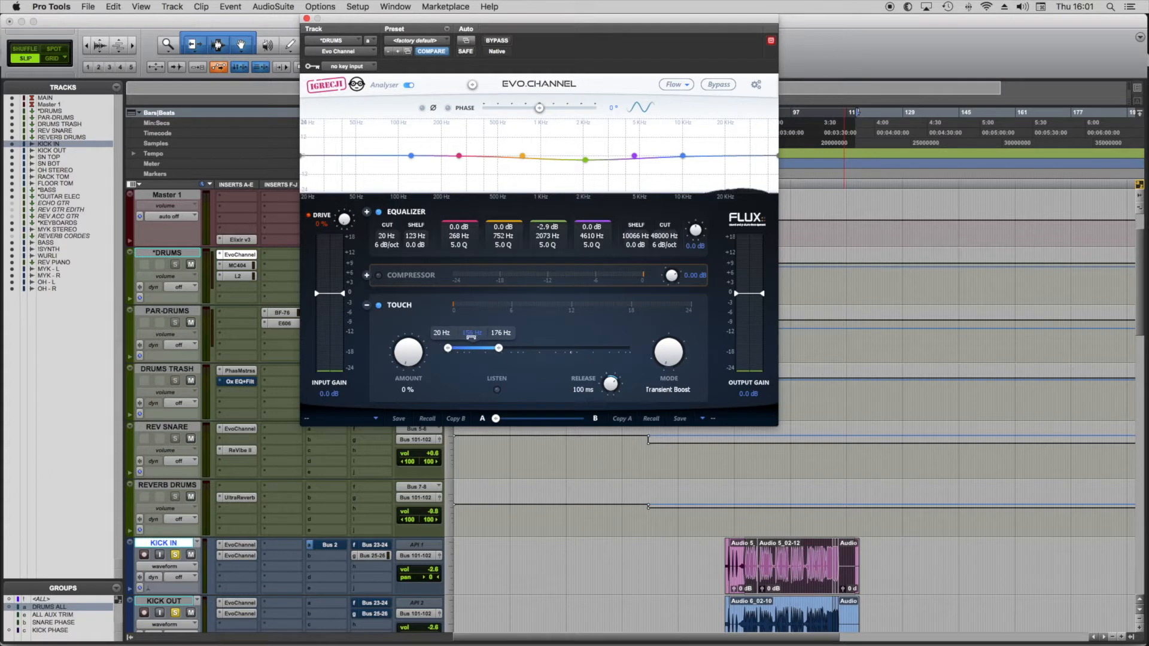
pyautogui.moveTo(498, 349); pyautogui.dragTo(583, 348)
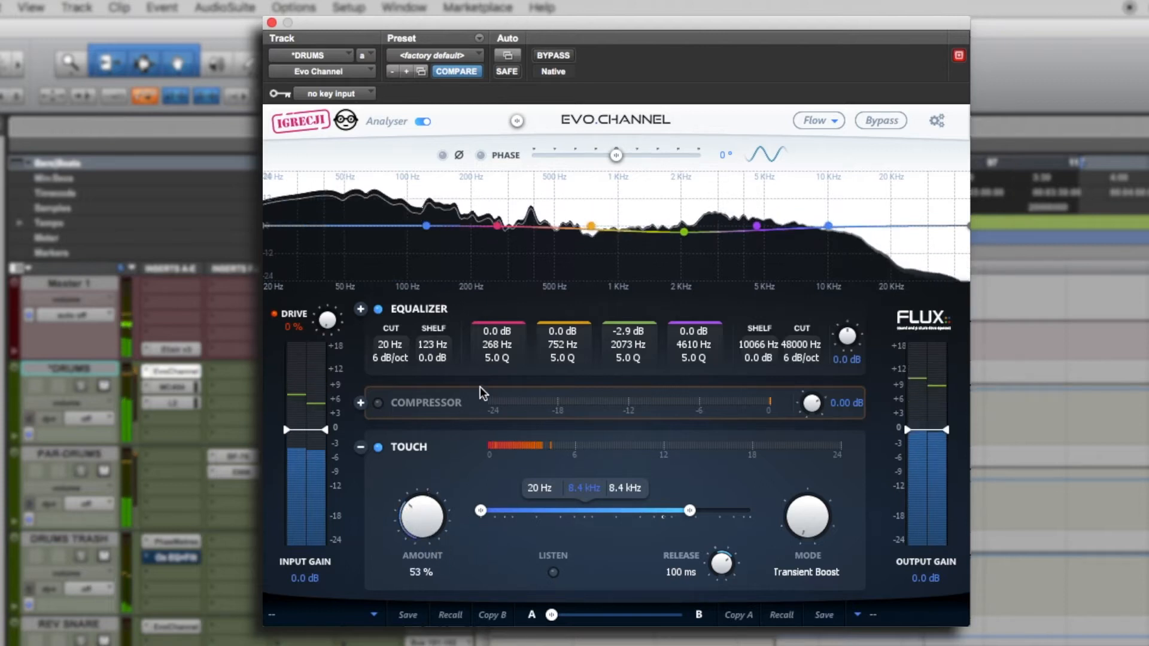
# - Audition Transient Boost amounts between 41% and 73%, settling around 73%
pyautogui.moveTo(421, 517); pyautogui.dragTo(421, 505)
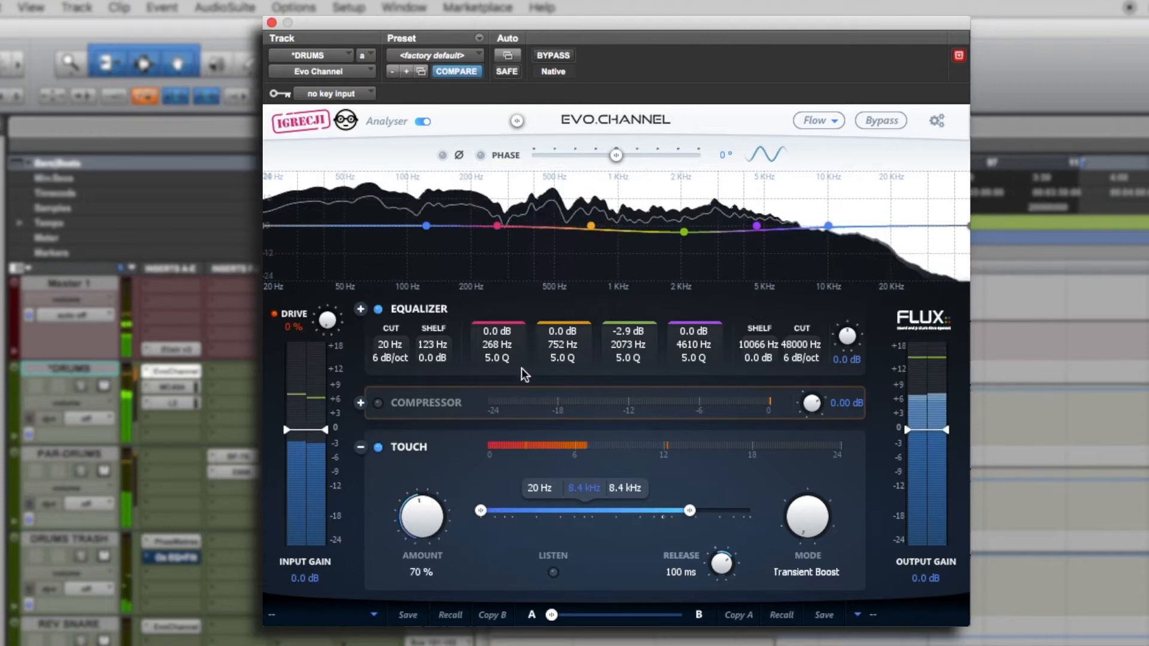
pyautogui.moveTo(420, 513); pyautogui.dragTo(410, 542)
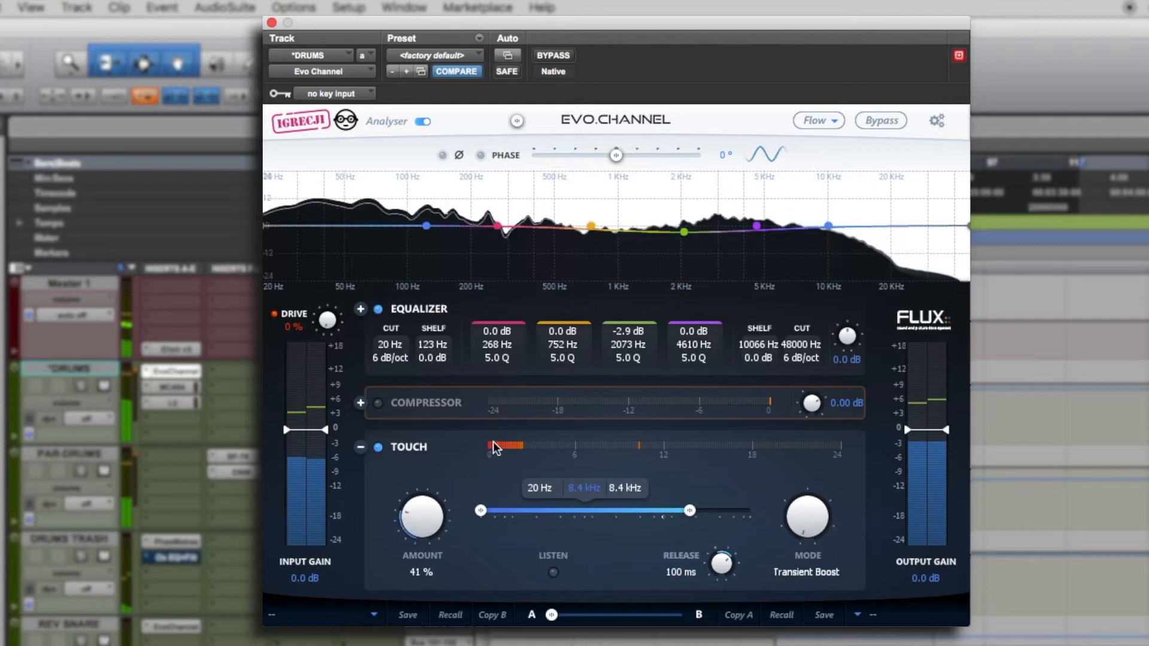
pyautogui.moveTo(421, 517); pyautogui.dragTo(414, 524)
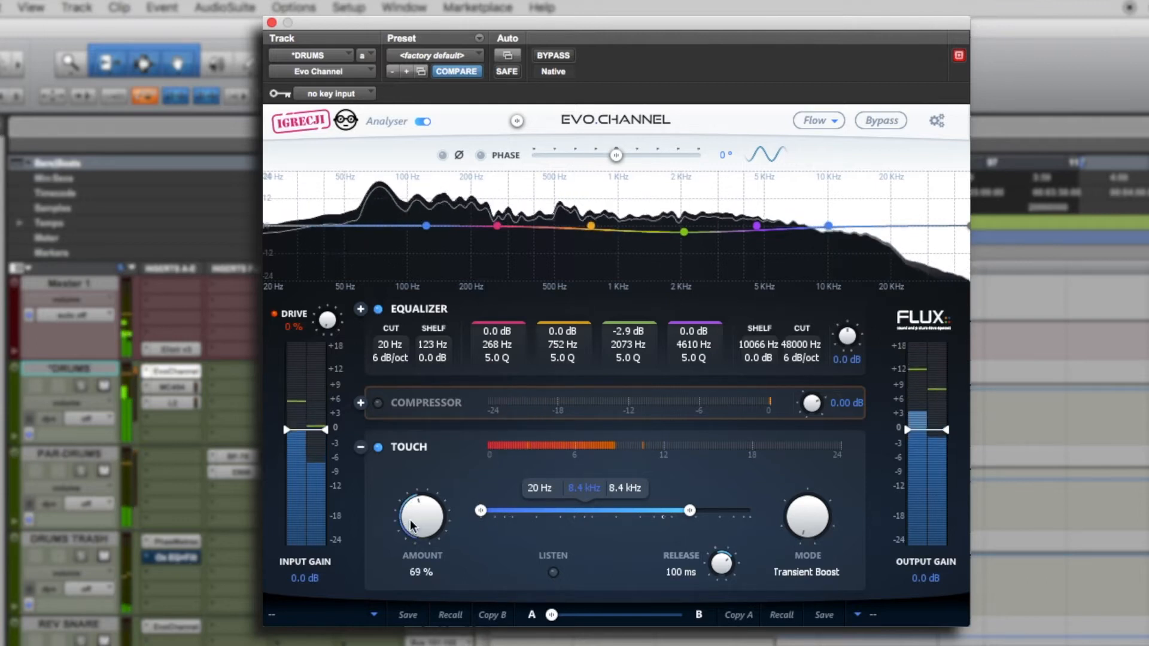
pyautogui.moveTo(420, 517); pyautogui.dragTo(420, 505)
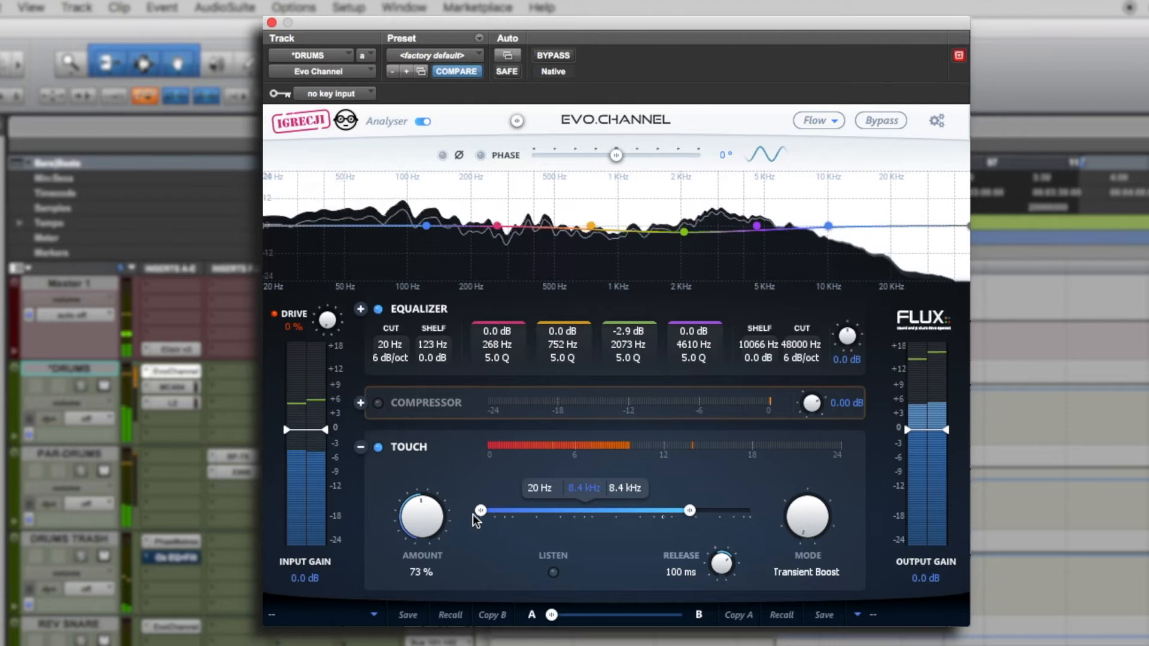
# - Set the Touch band to run from 201 Hz up to 48 kHz
pyautogui.moveTo(480, 510); pyautogui.dragTo(552, 510)
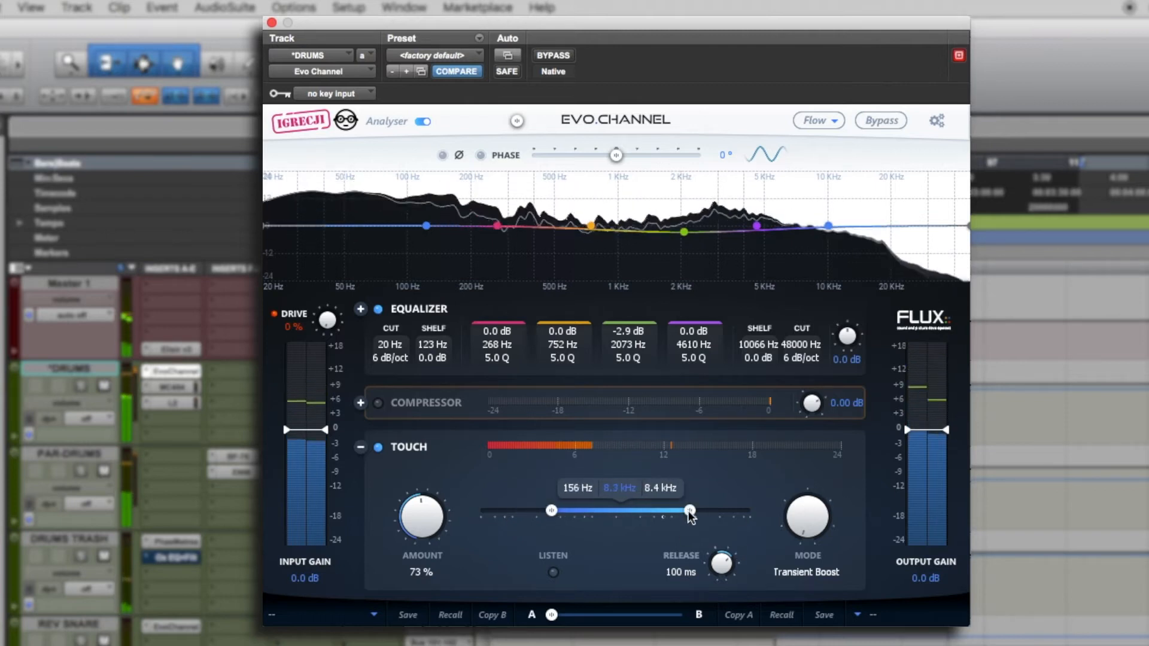
pyautogui.moveTo(689, 510); pyautogui.dragTo(747, 509)
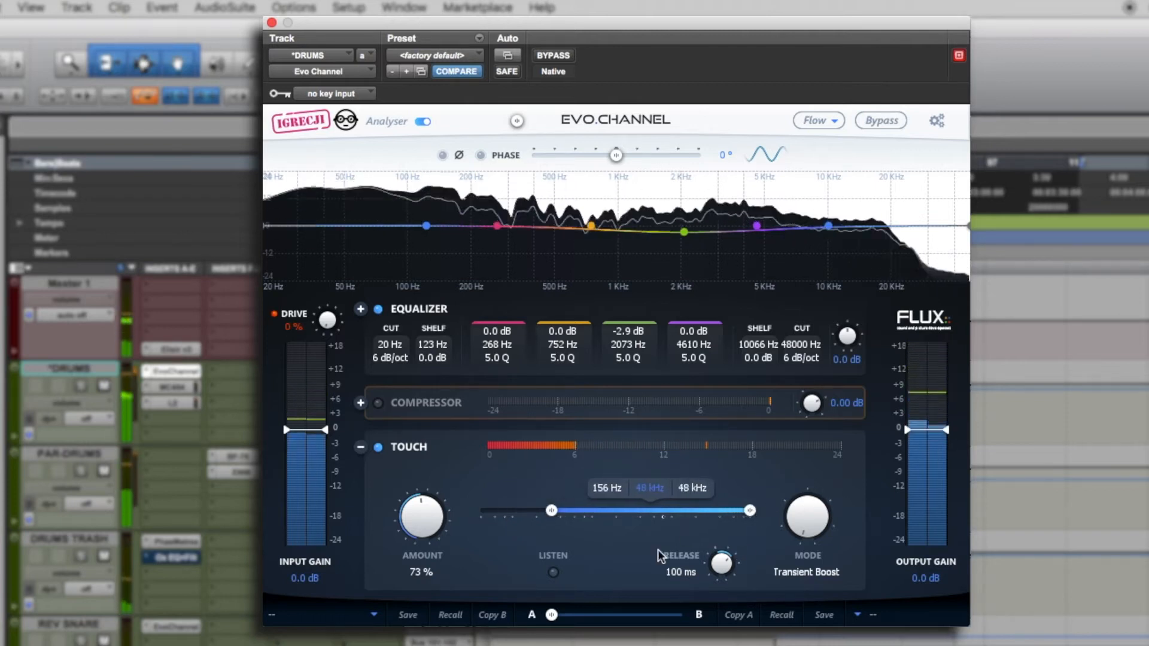
pyautogui.moveTo(550, 508); pyautogui.dragTo(563, 509)
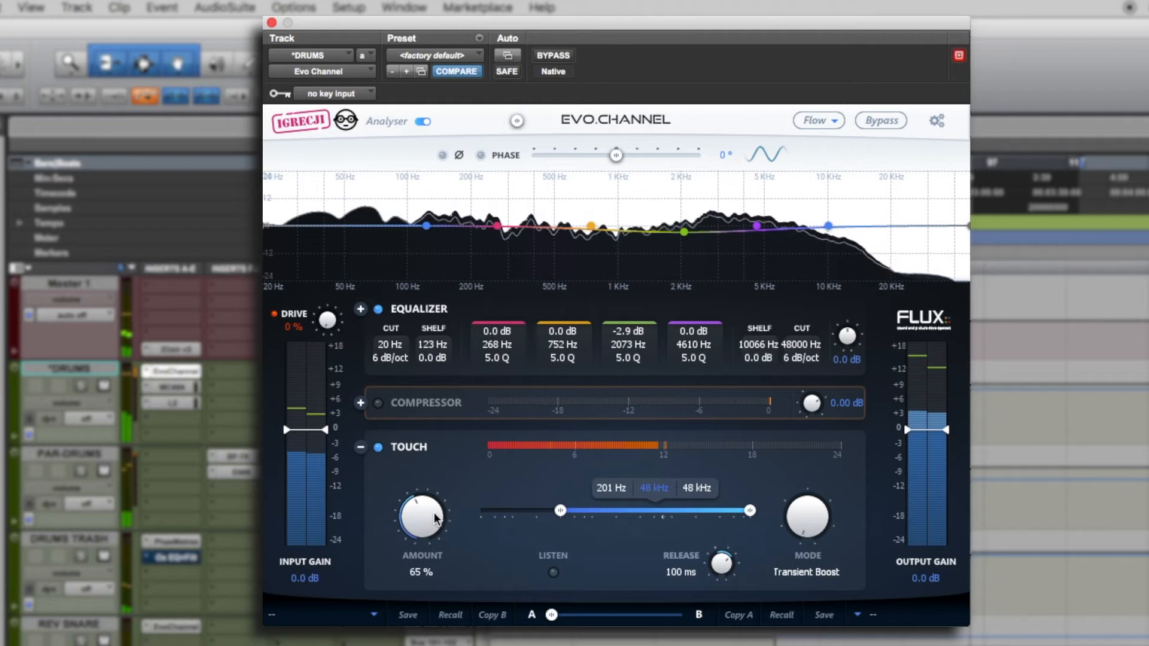
# - Sweep the boost amount up to 82% and back down to about 47%
pyautogui.moveTo(422, 520); pyautogui.dragTo(424, 505)
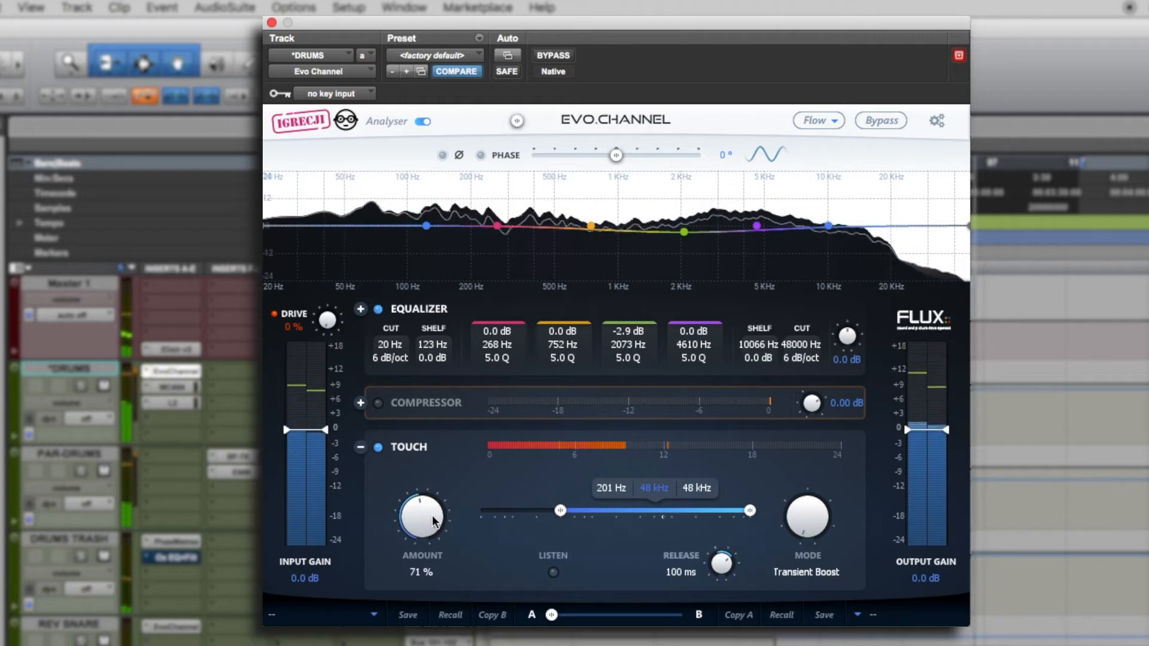
pyautogui.moveTo(422, 517); pyautogui.dragTo(432, 502)
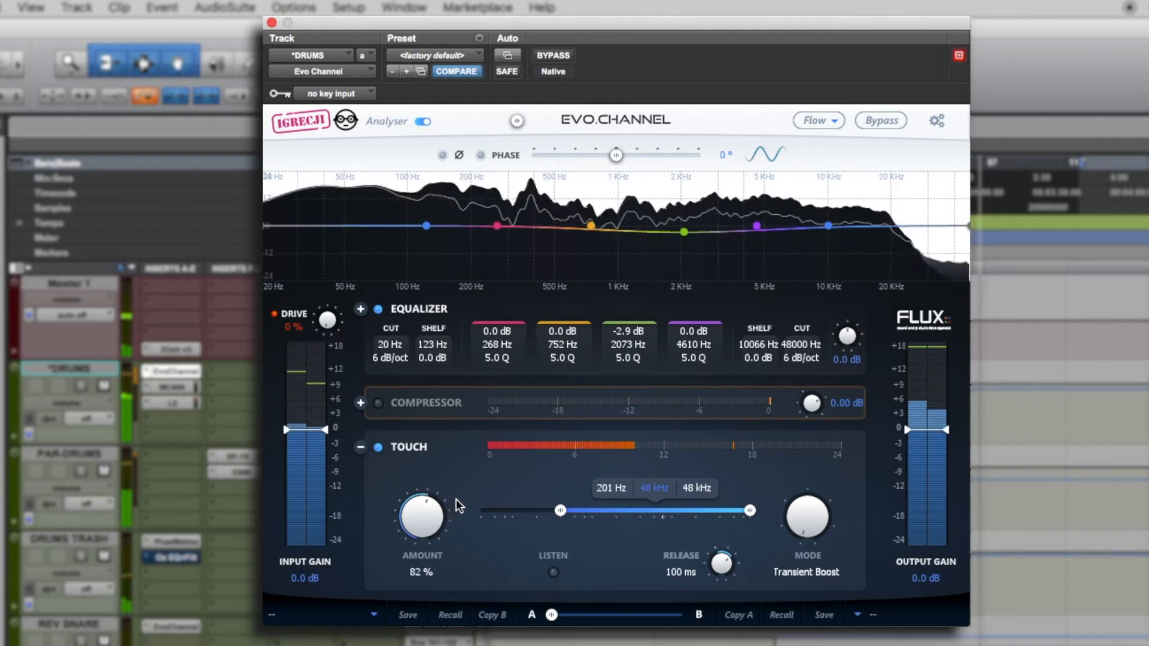
pyautogui.moveTo(421, 513); pyautogui.dragTo(428, 560)
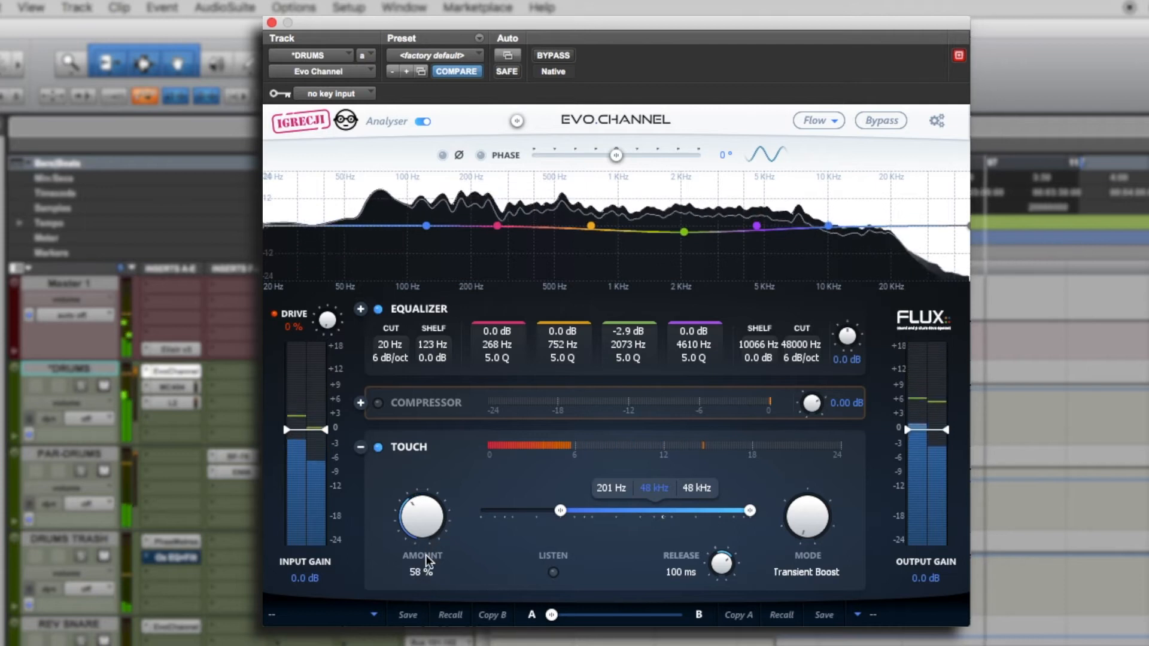
pyautogui.moveTo(422, 517); pyautogui.dragTo(424, 557)
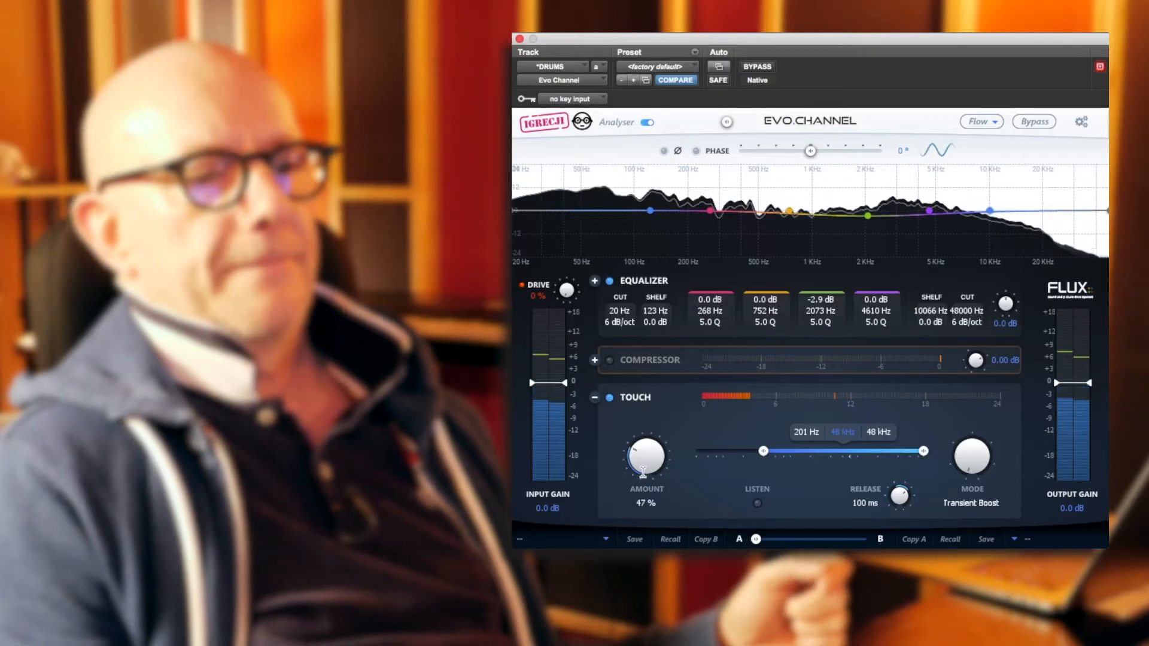
# - Switch Touch to Transient Kill at about 45% and lower the band's top edge to 8.8 kHz
pyautogui.moveTo(645, 458); pyautogui.dragTo(660, 447)
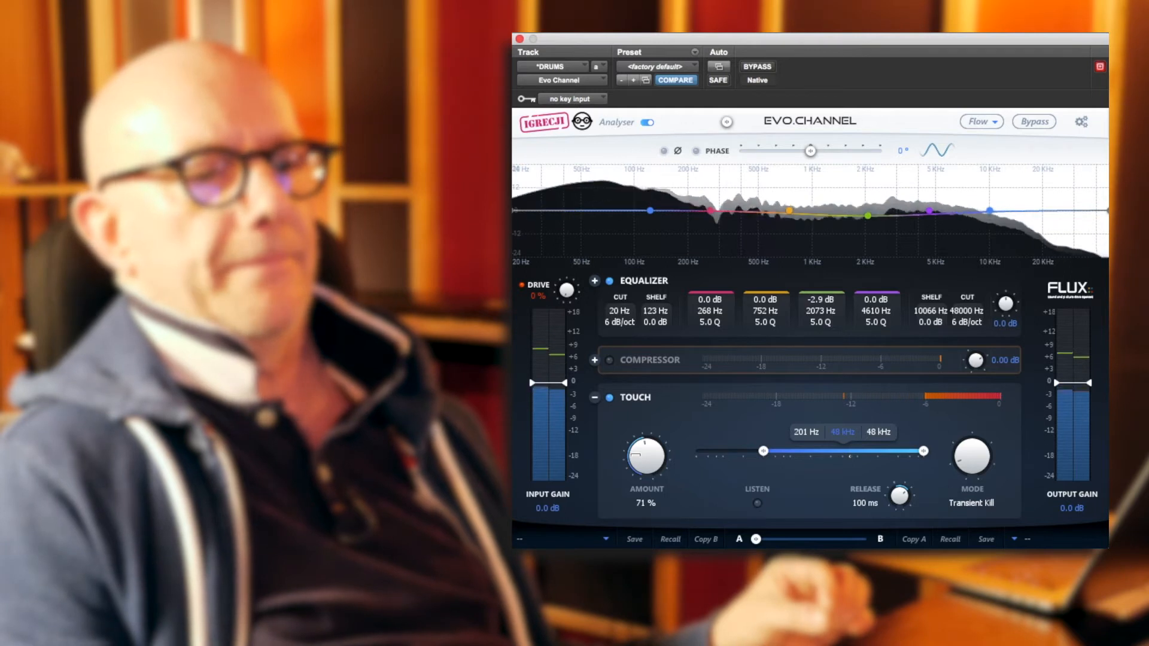
pyautogui.moveTo(645, 460); pyautogui.dragTo(642, 473)
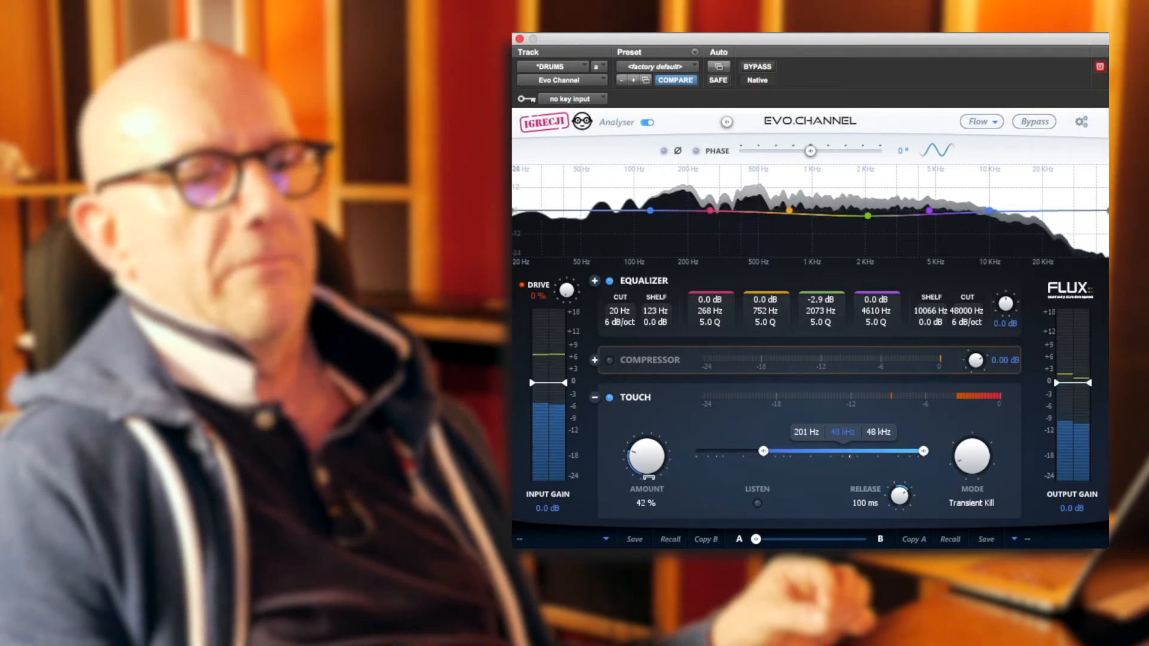
pyautogui.moveTo(645, 458); pyautogui.dragTo(645, 484)
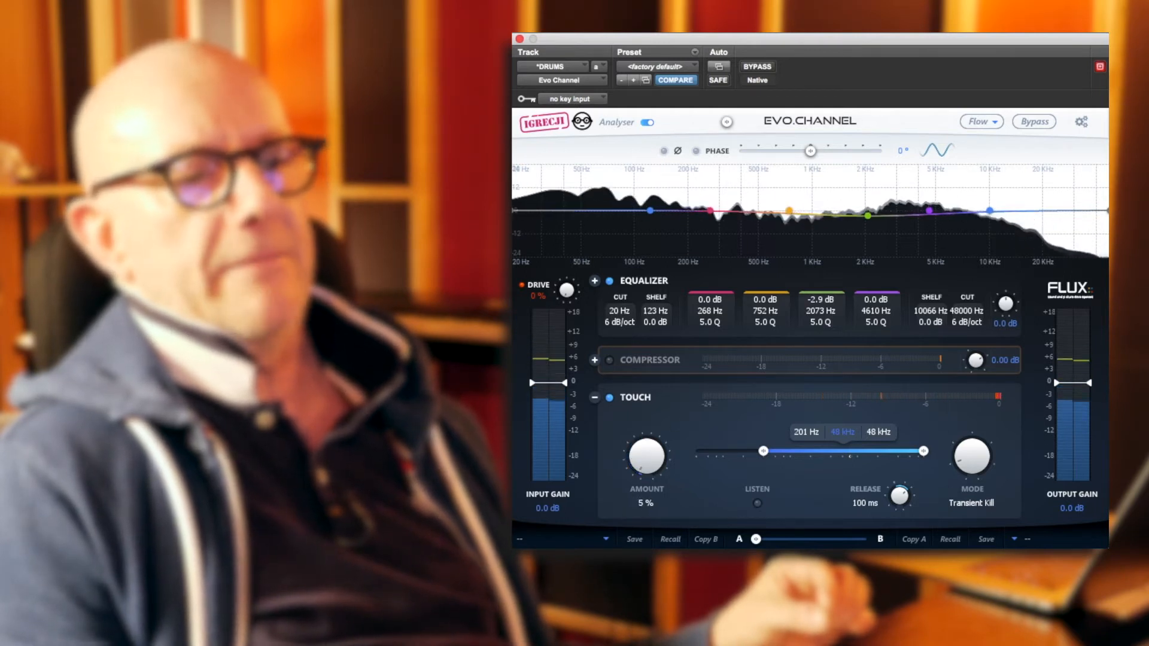
pyautogui.moveTo(645, 462); pyautogui.dragTo(663, 451)
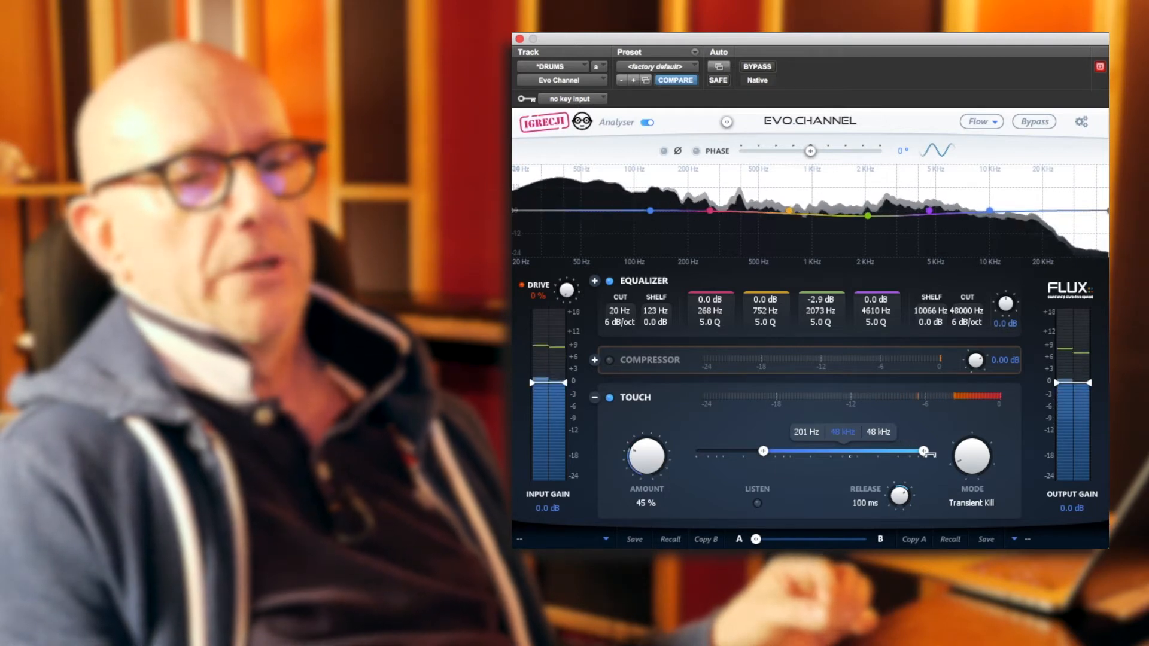
pyautogui.moveTo(926, 451); pyautogui.dragTo(874, 451)
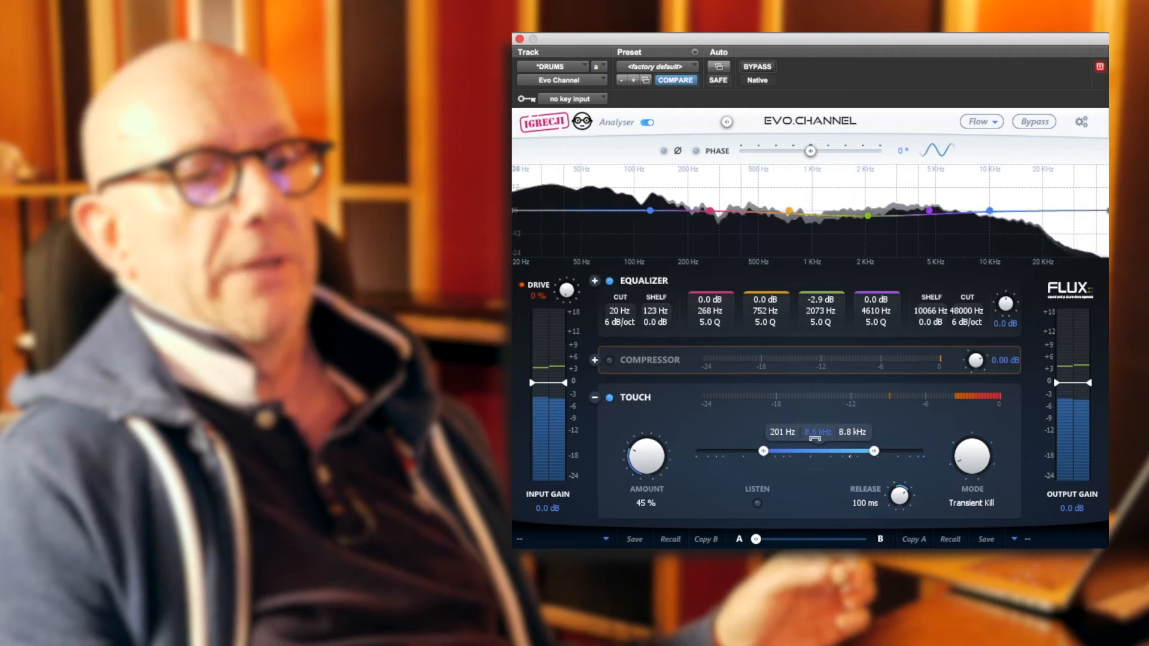